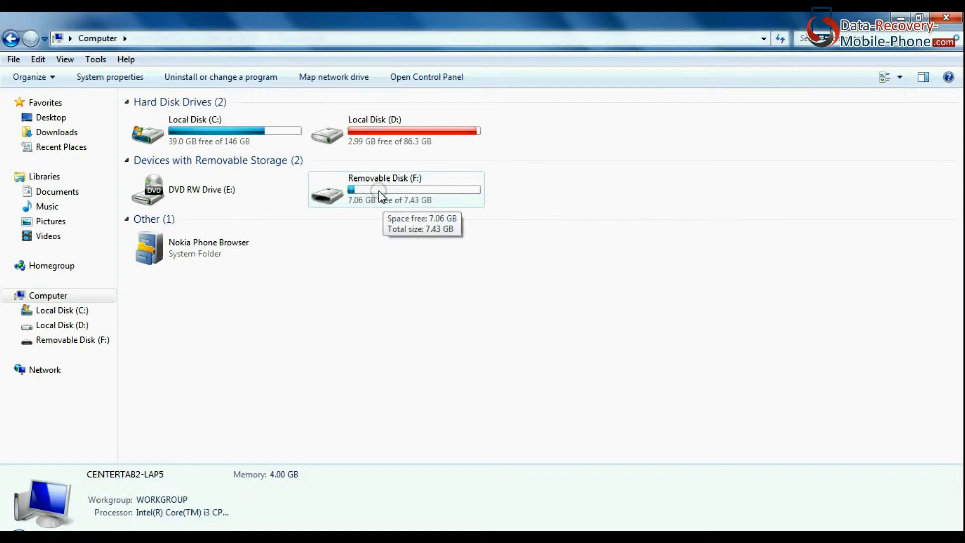
Step: Delete all files from Removable Disk (F:) and eject the drive
{"action": "double_click", "coordinate": [381, 189]}
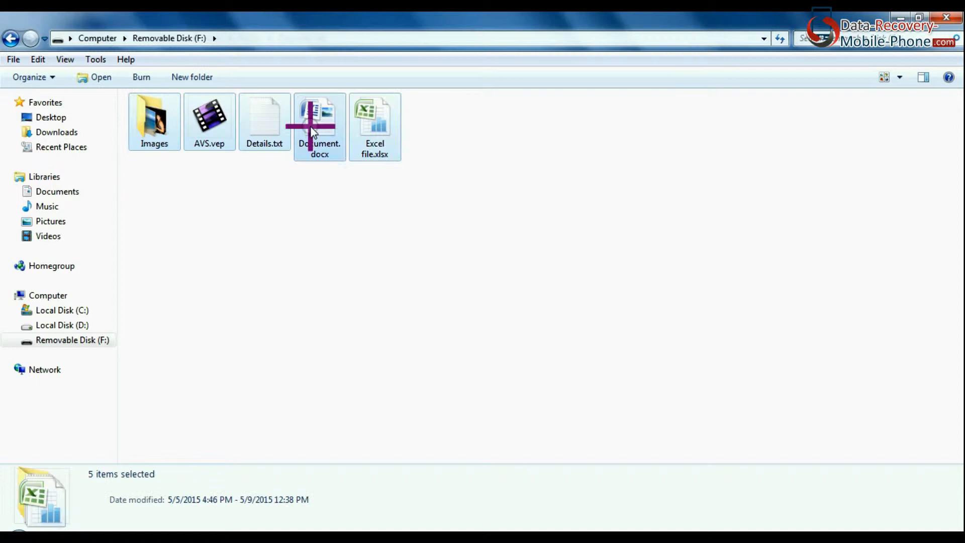
{"action": "left_click", "coordinate": [525, 286]}
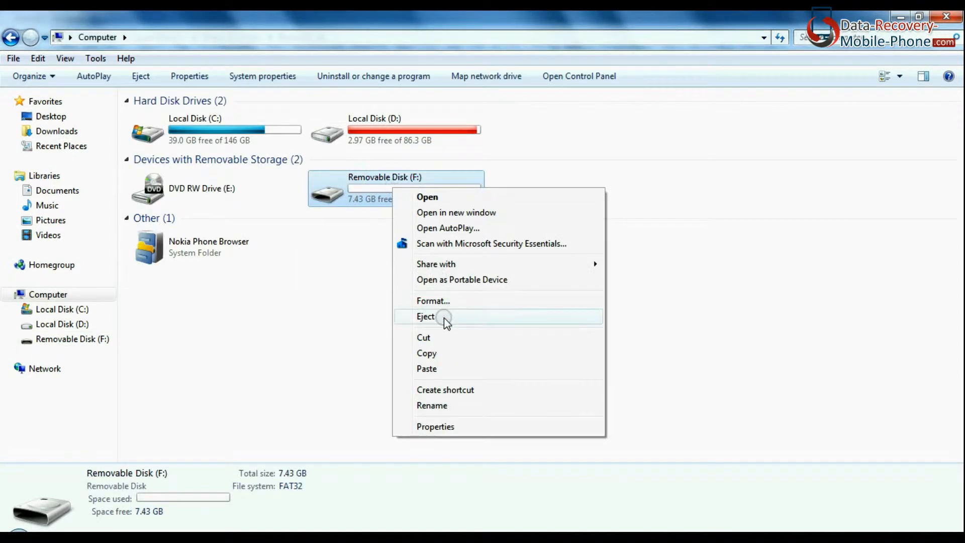
{"action": "left_click", "coordinate": [433, 301]}
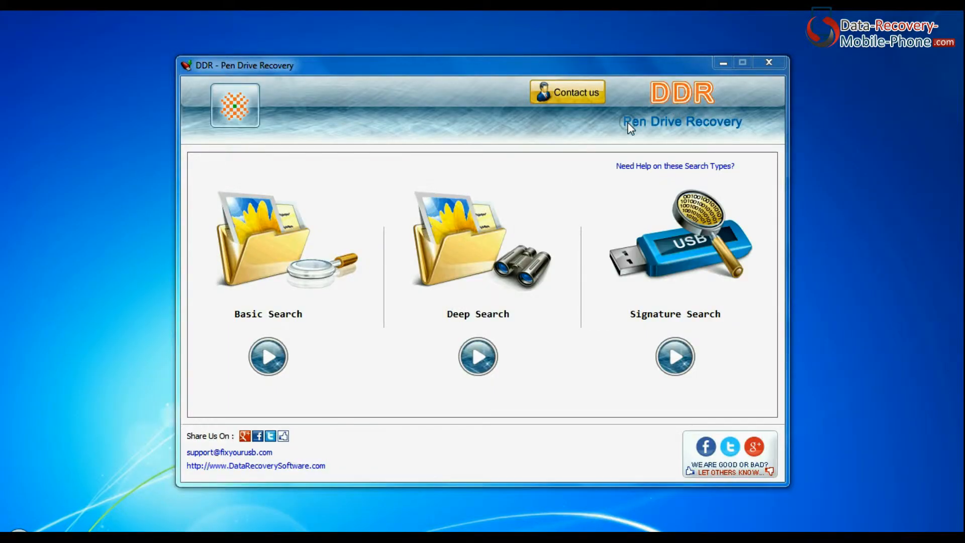
{"action": "mouse_move", "coordinate": [738, 132]}
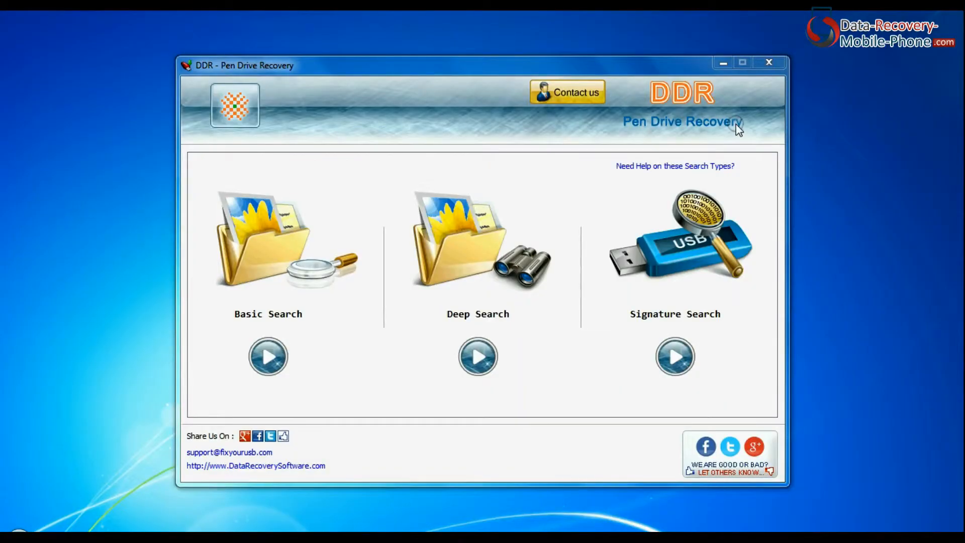
{"action": "mouse_move", "coordinate": [465, 323]}
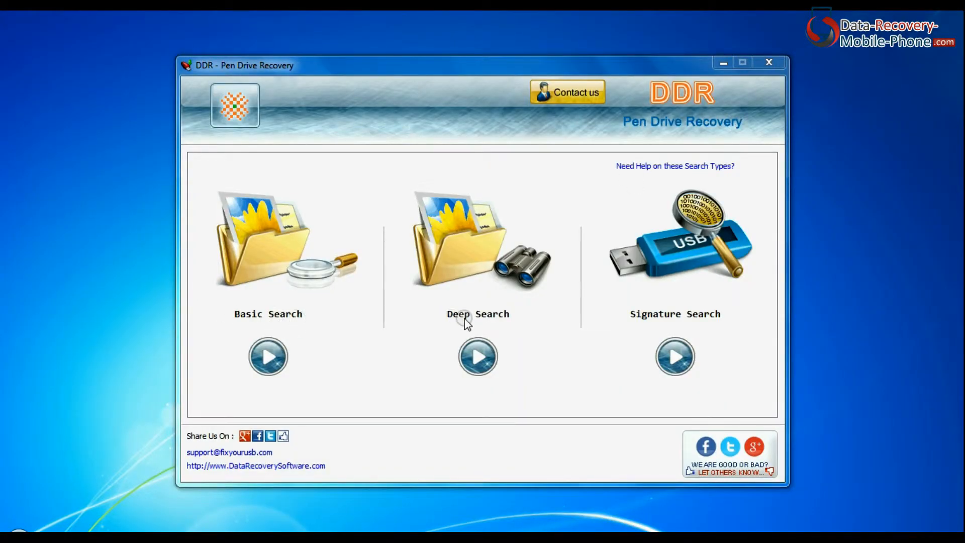
{"action": "mouse_move", "coordinate": [244, 324]}
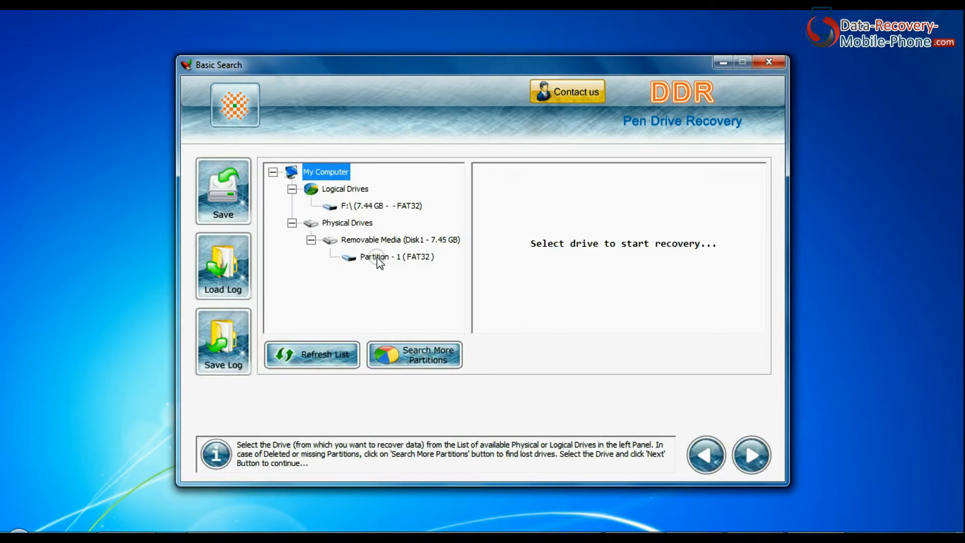
{"action": "left_click", "coordinate": [391, 257]}
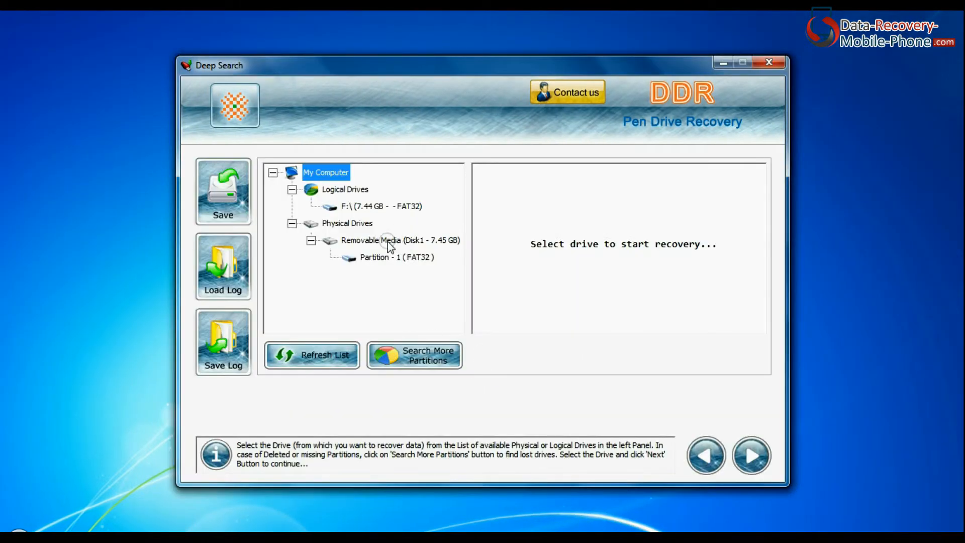
{"action": "left_click", "coordinate": [396, 257]}
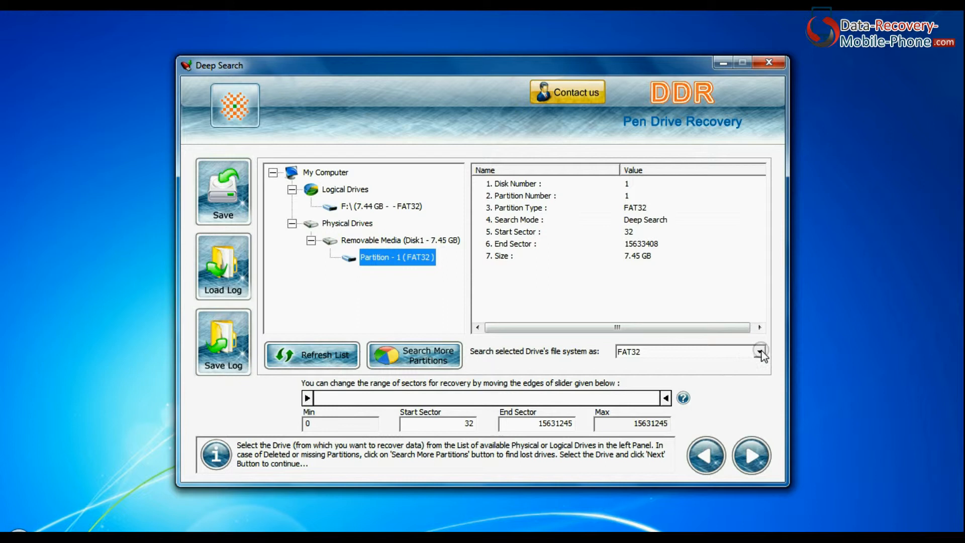
{"action": "left_click_drag", "start_coordinate": [307, 398], "coordinate": [379, 399]}
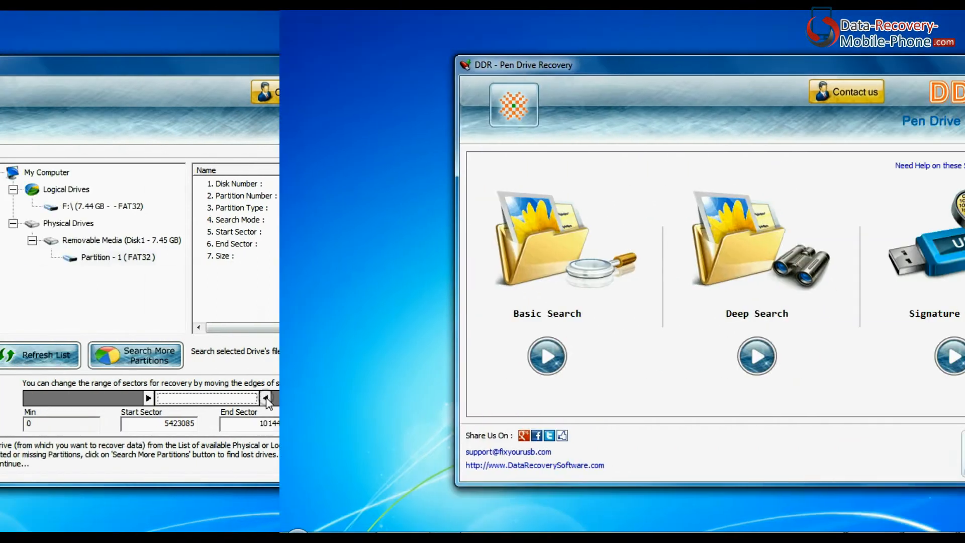
{"action": "left_click", "coordinate": [951, 356]}
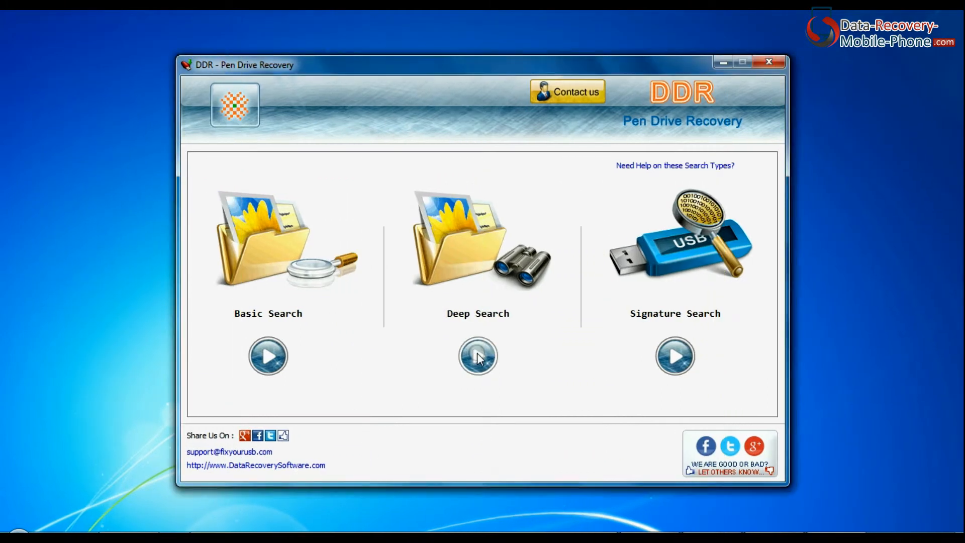
Step: Start a Deep Search scan of Partition - 1 as FAT32 across all sectors
{"action": "left_click", "coordinate": [478, 356]}
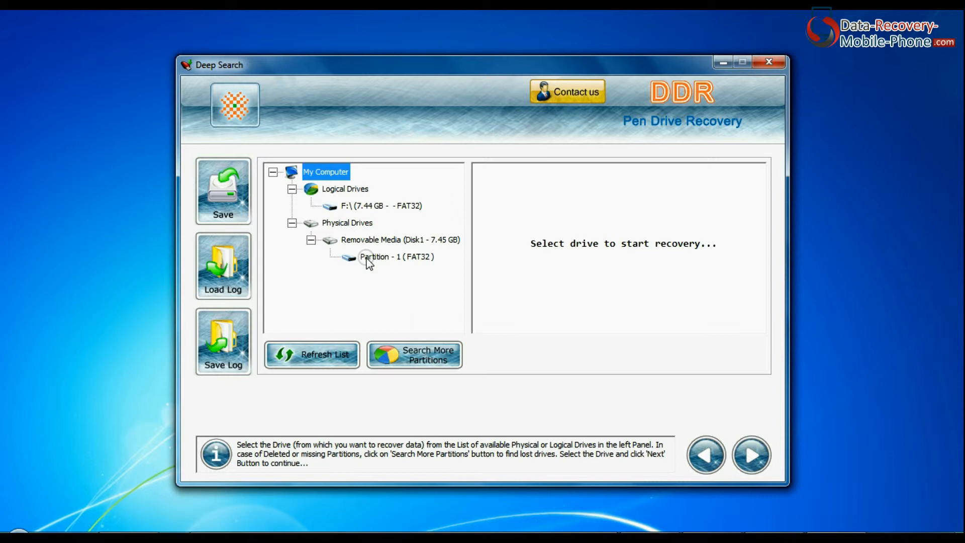
{"action": "left_click", "coordinate": [396, 257]}
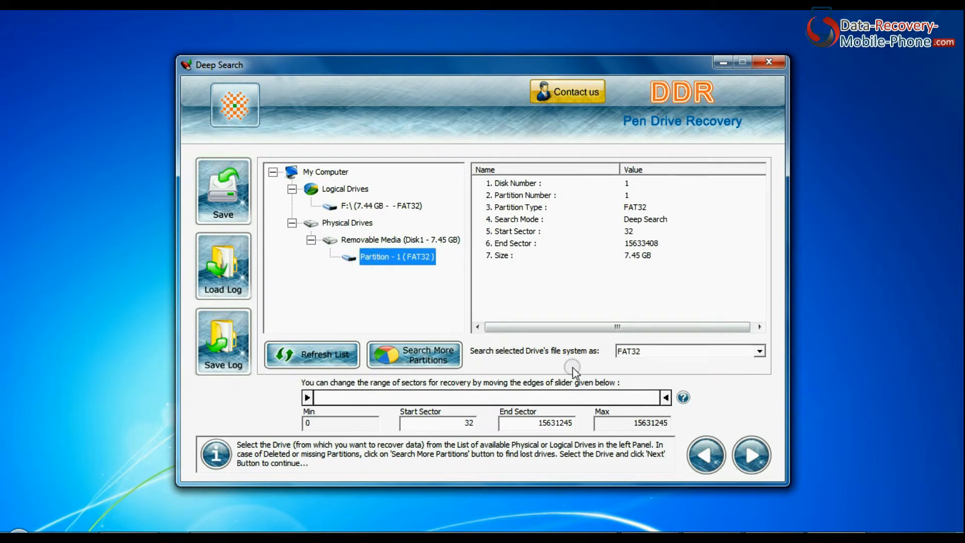
{"action": "left_click", "coordinate": [758, 351]}
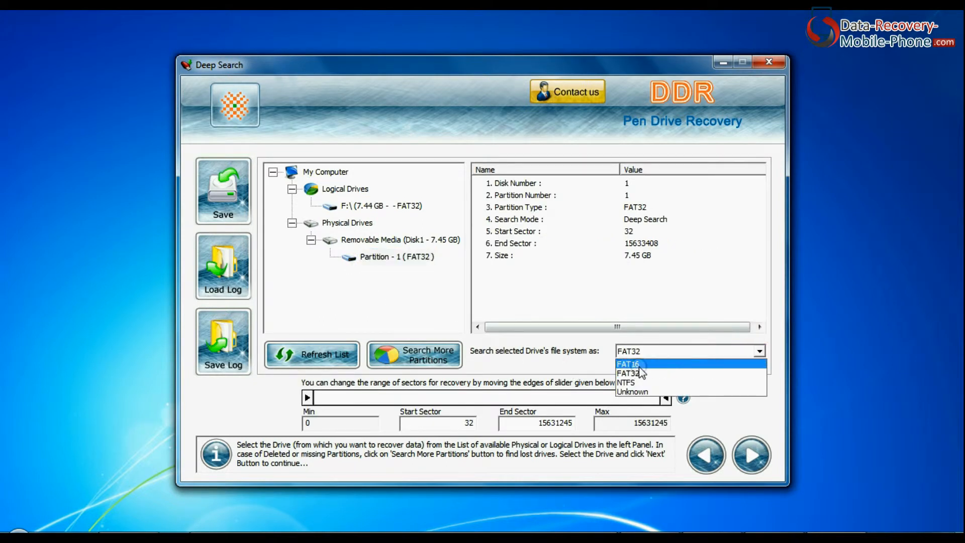
{"action": "left_click", "coordinate": [629, 373]}
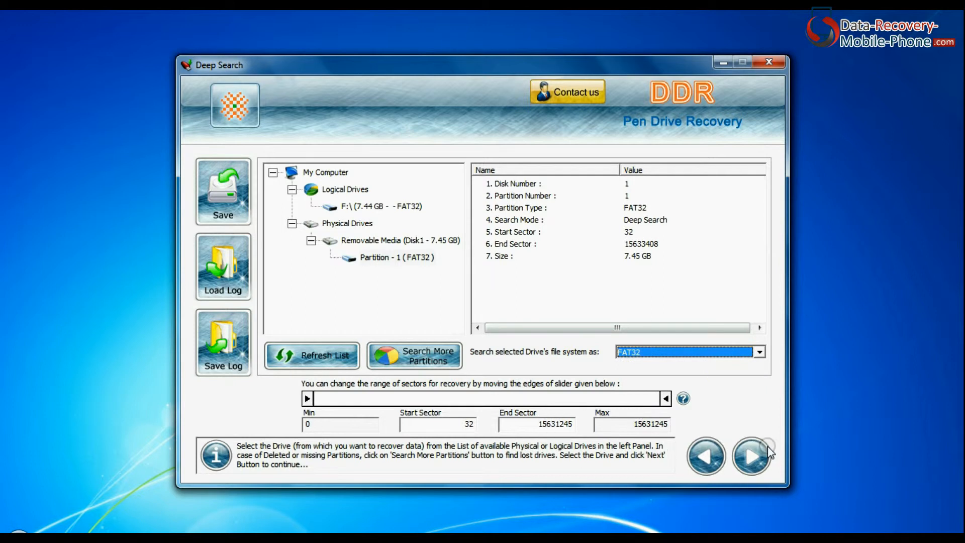
{"action": "left_click", "coordinate": [752, 457]}
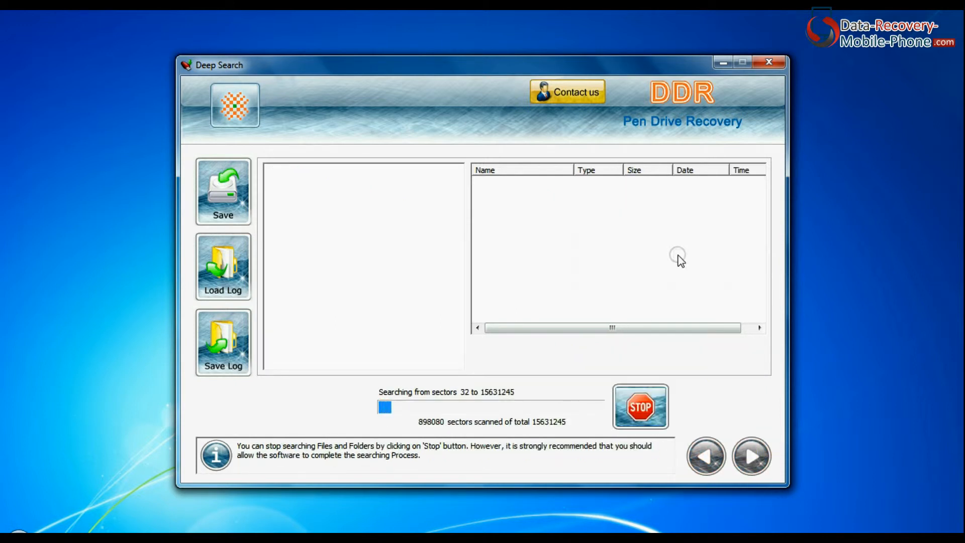
{"action": "mouse_move", "coordinate": [671, 259]}
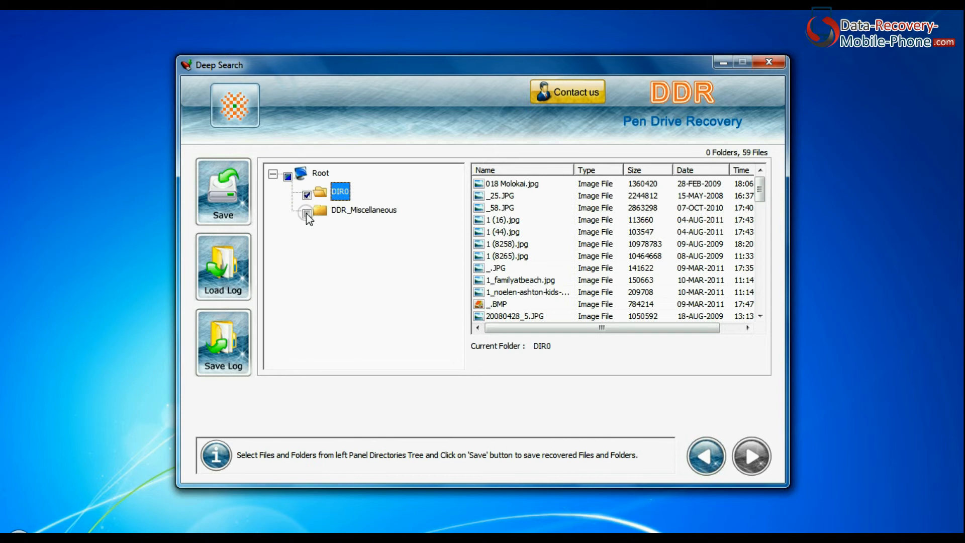
Step: Mark the DDR_Miscellaneous folder's recovered images and open the Save As destination dialog
{"action": "left_click", "coordinate": [306, 210]}
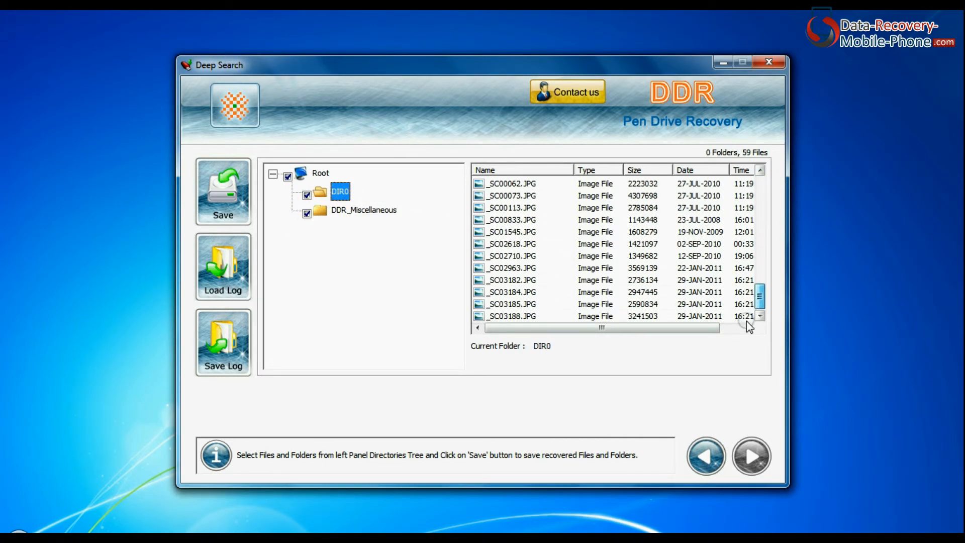
{"action": "left_click", "coordinate": [223, 191]}
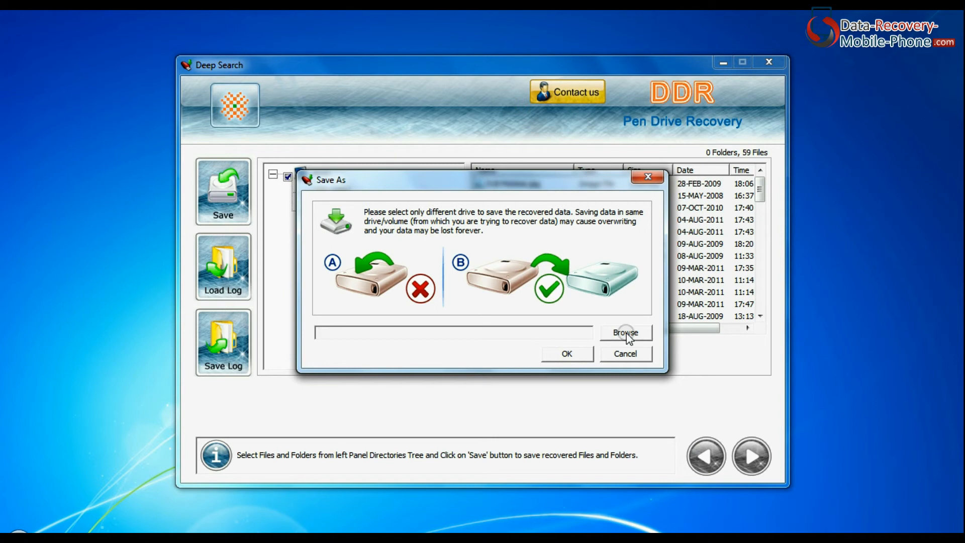